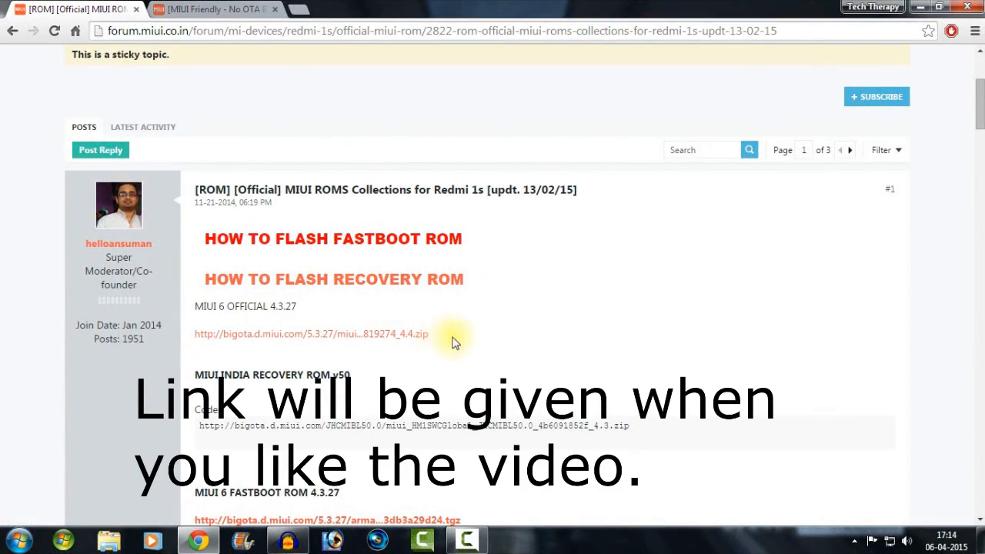
mouse_move(296, 332)
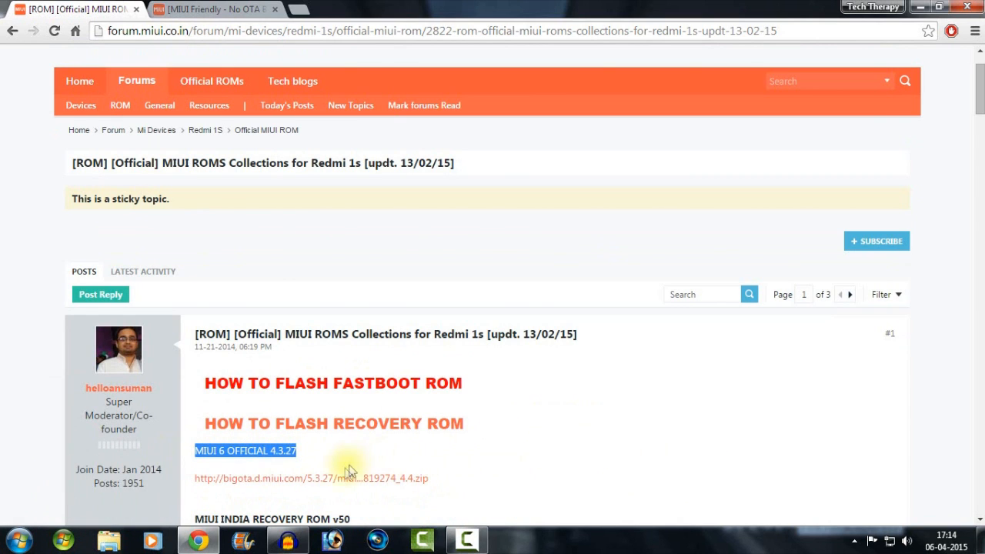
mouse_move(557, 460)
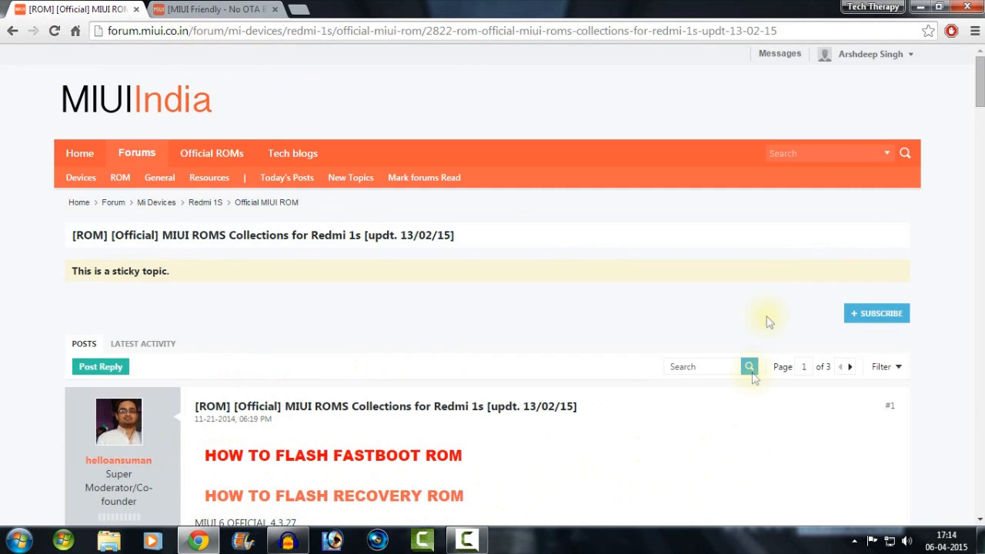
Step: Reach the MIUI 6 download link in the ROM thread, then view the Gapps collection thread listing 4.4.X-GAPPS.zip
click(868, 54)
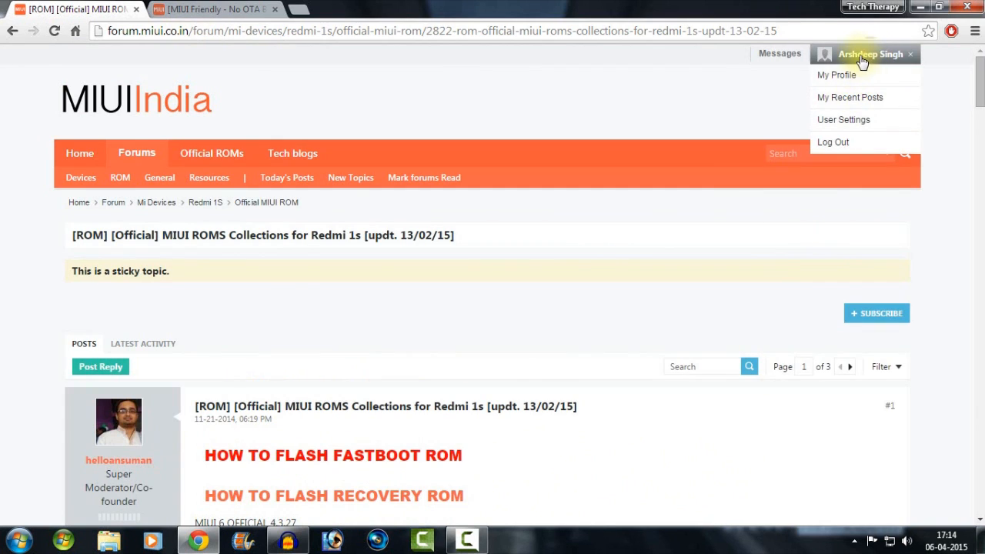
scroll(down, 3)
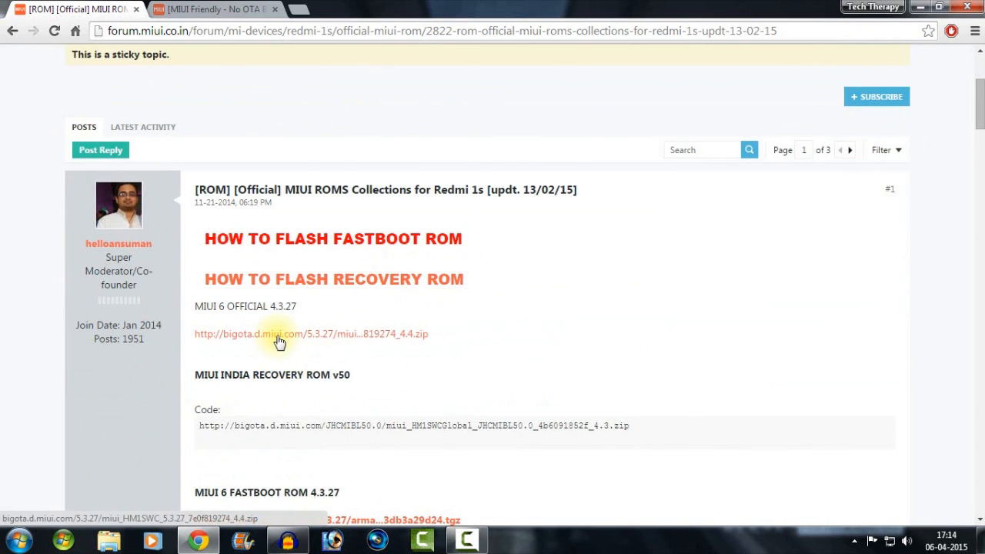
mouse_move(208, 9)
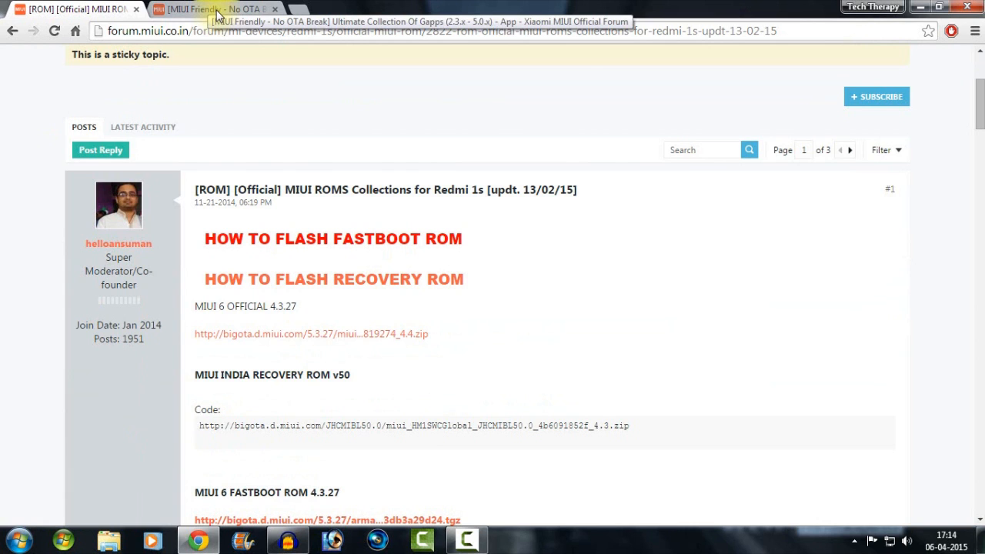
click(215, 10)
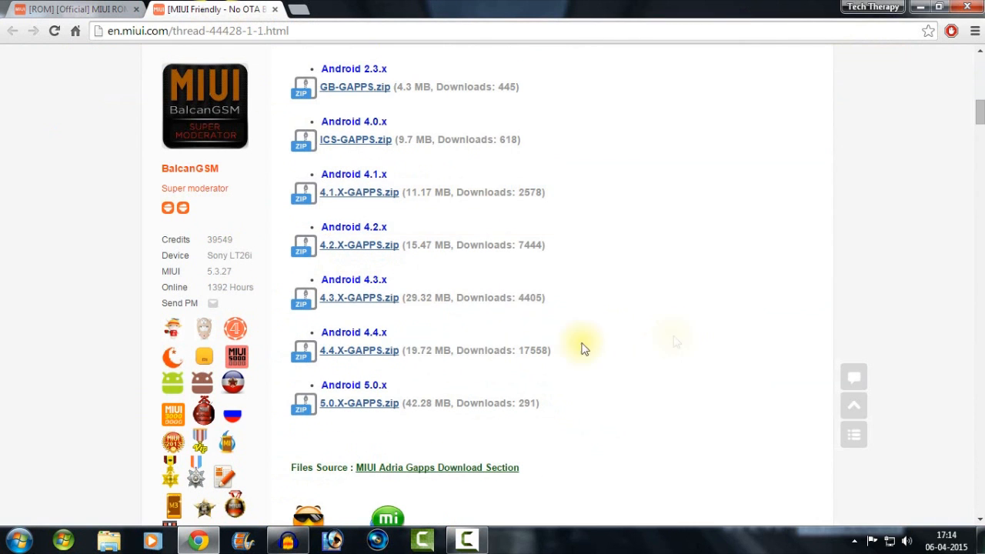